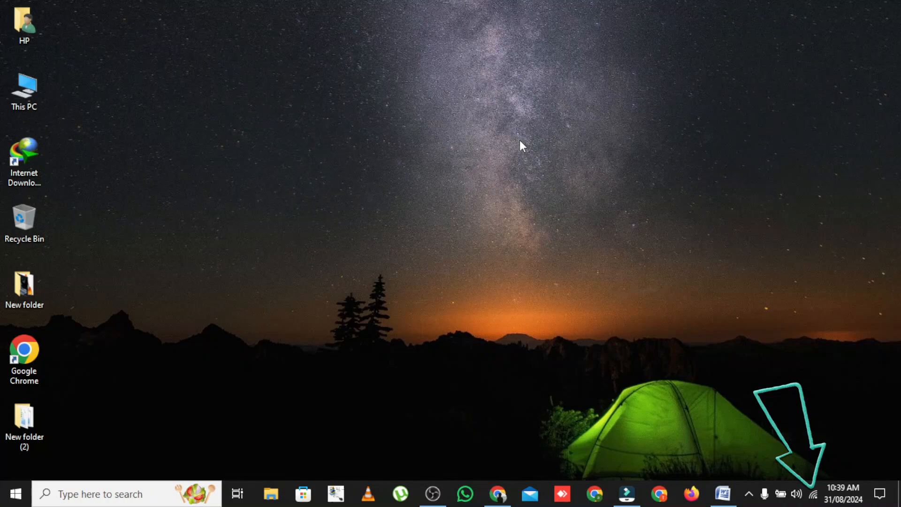
# Reach Manage known networks via Network & Internet settings and the Wi-Fi page
pyautogui.click(813, 494)
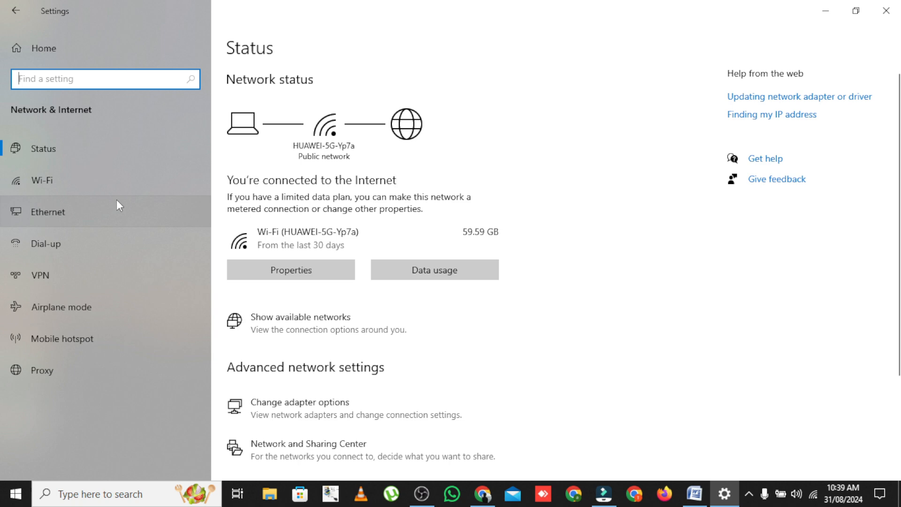
pyautogui.click(41, 181)
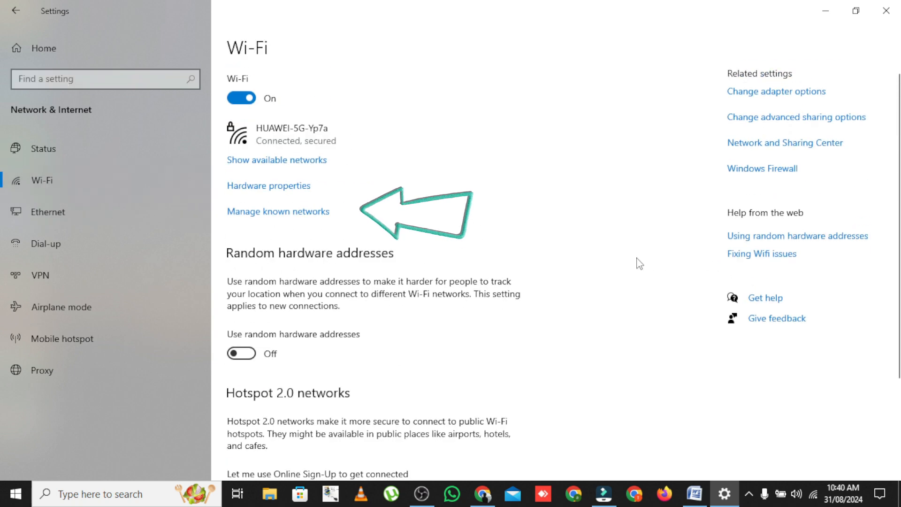
pyautogui.click(278, 212)
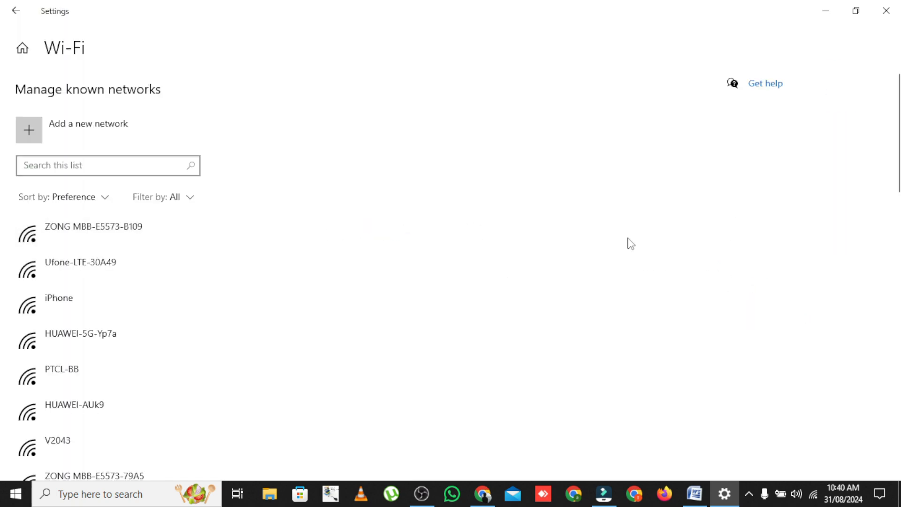
# Start a new network and name it HUAWEI-2.4G-Yp7a
pyautogui.click(28, 129)
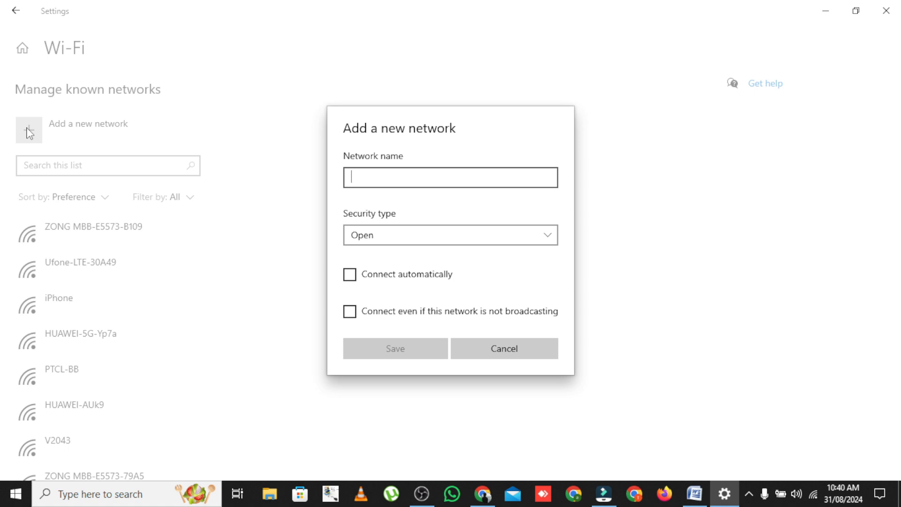
pyautogui.moveTo(50, 138)
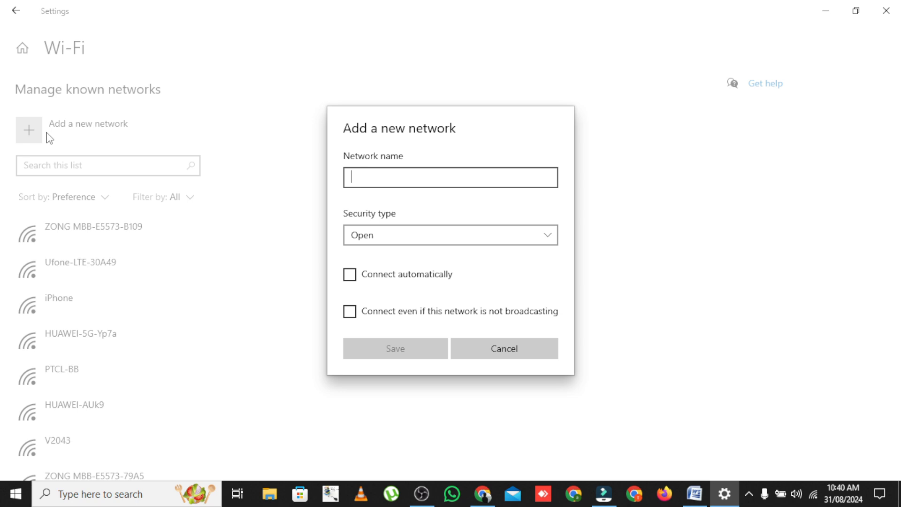
pyautogui.write('HUAW')
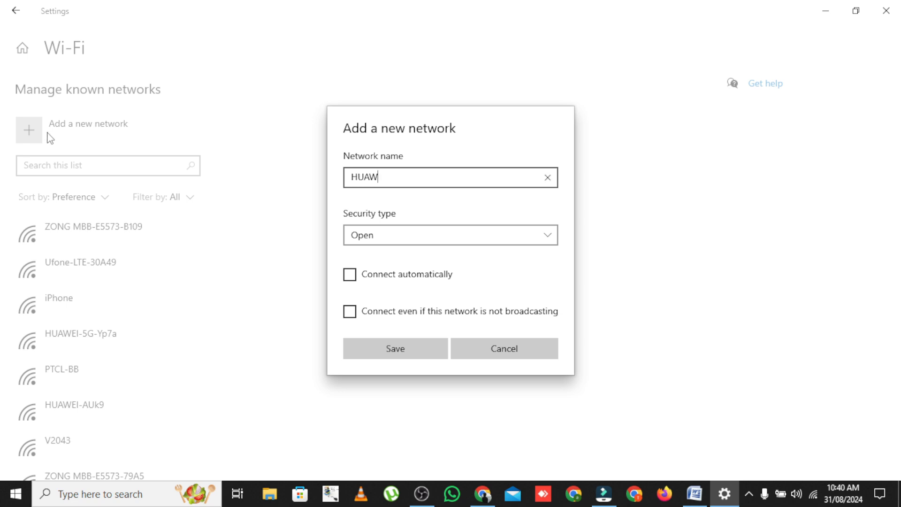
pyautogui.write('EI-')
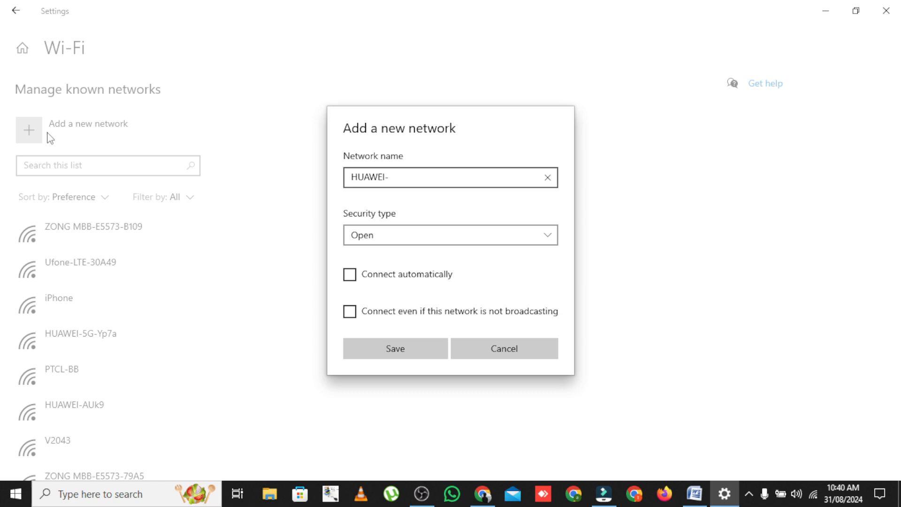
pyautogui.write('2.4G-')
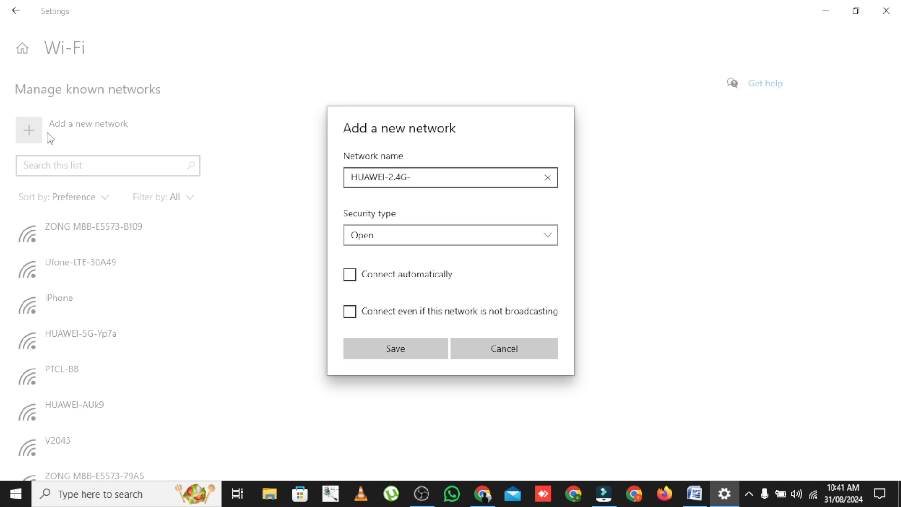
pyautogui.write('Yp7a')
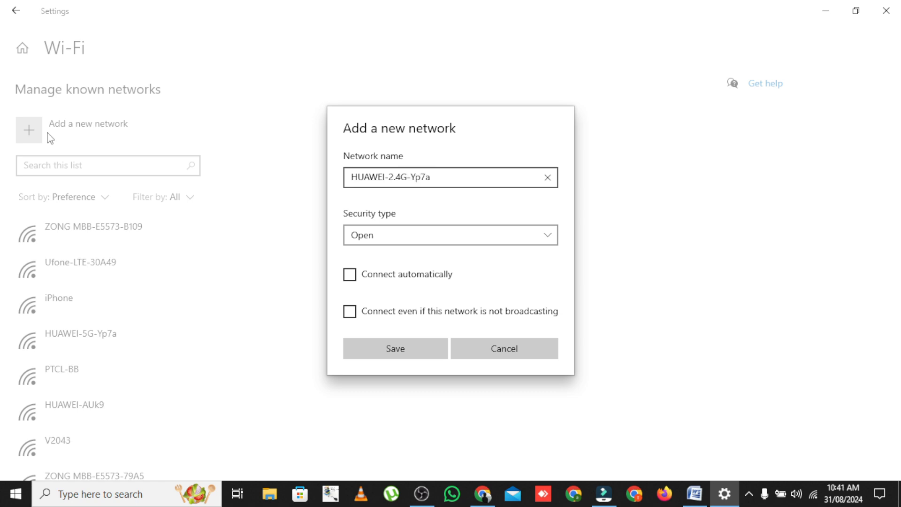
pyautogui.click(431, 178)
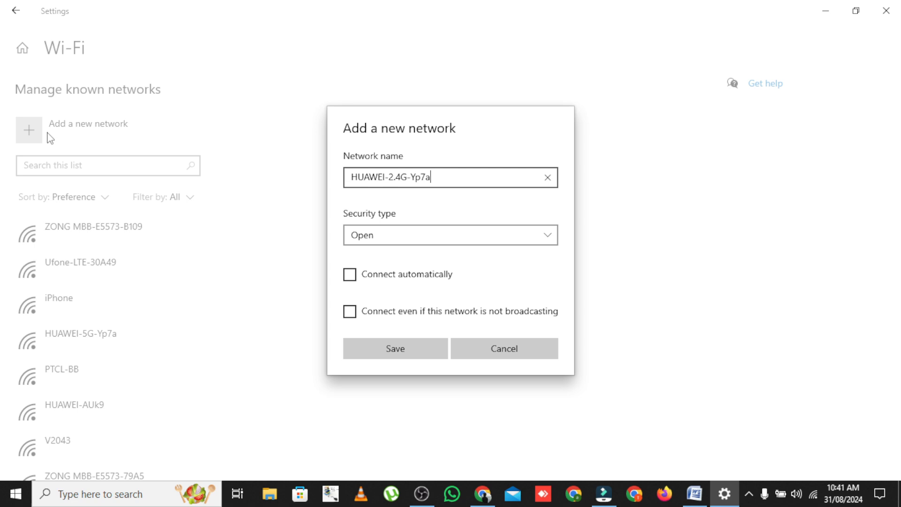
# Choose WPA2-Personal AES security, enter the key and enable Connect automatically
pyautogui.click(449, 235)
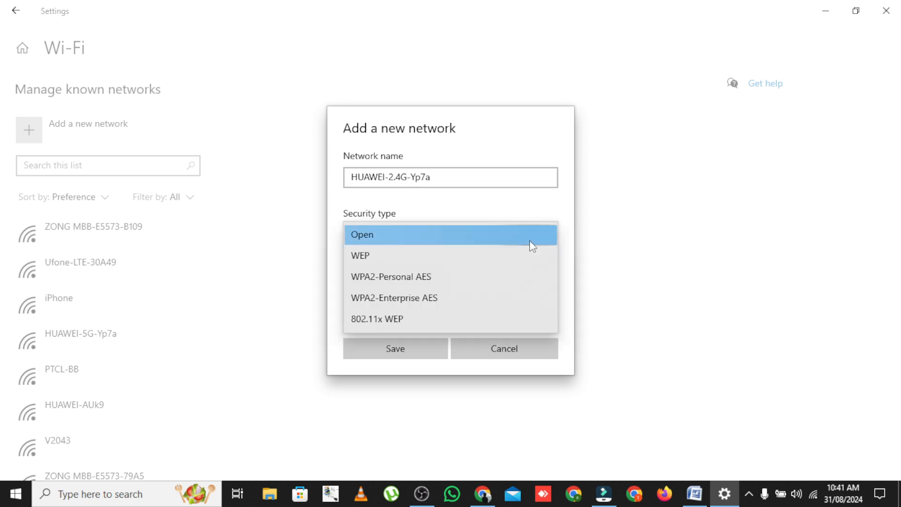
pyautogui.moveTo(512, 276)
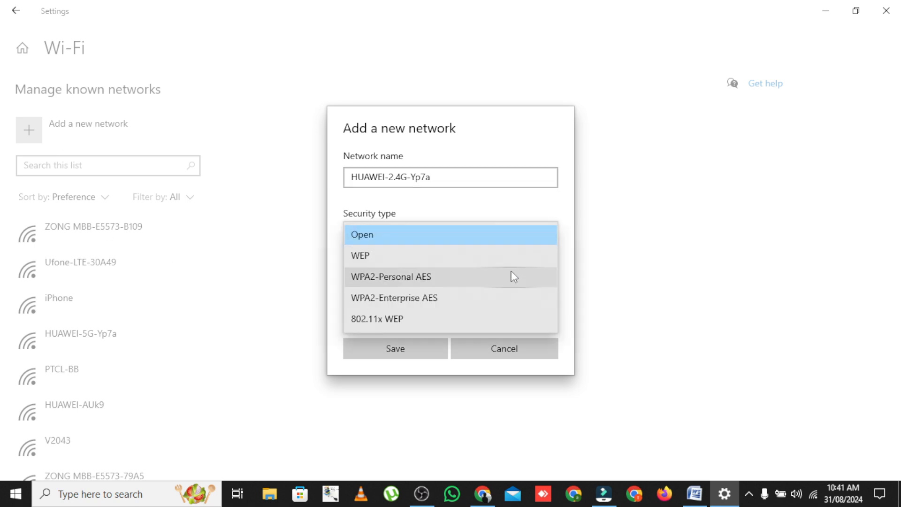
pyautogui.click(390, 276)
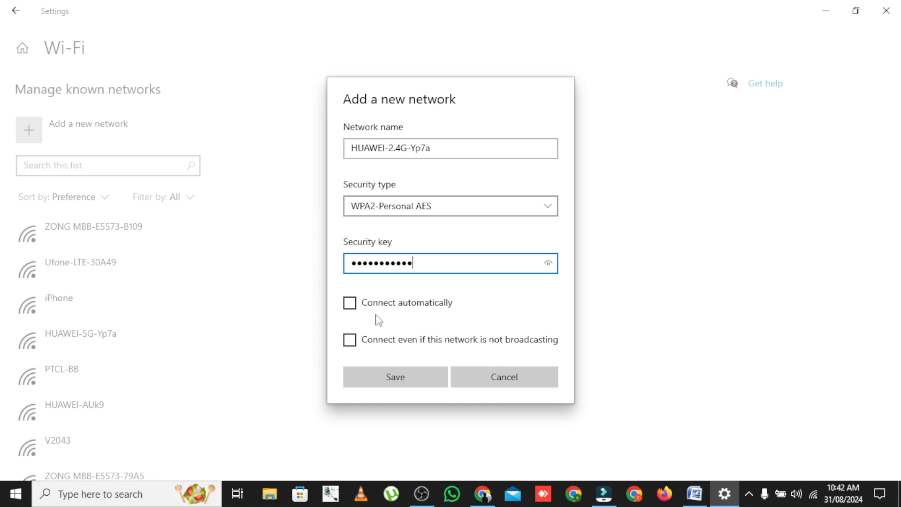
pyautogui.click(349, 304)
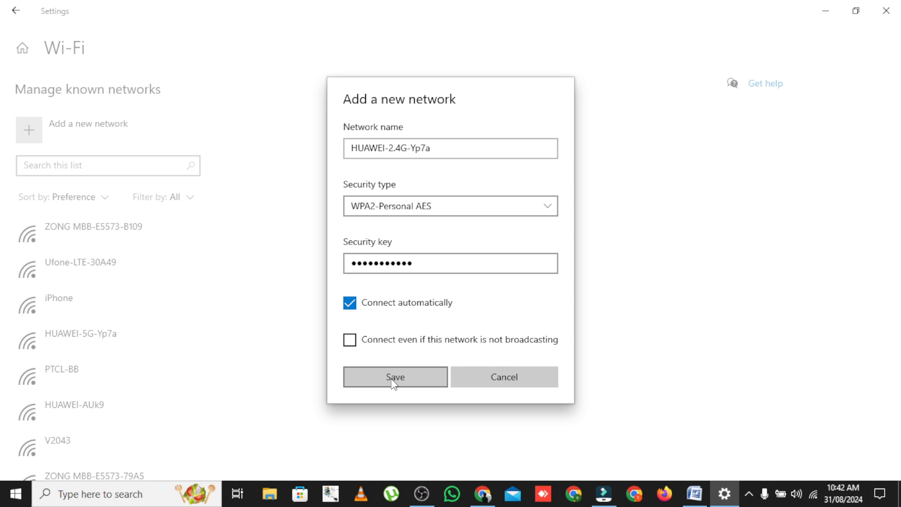
# Save the HUAWEI-2.4G-Yp7a network so it tops the known networks list
pyautogui.click(395, 377)
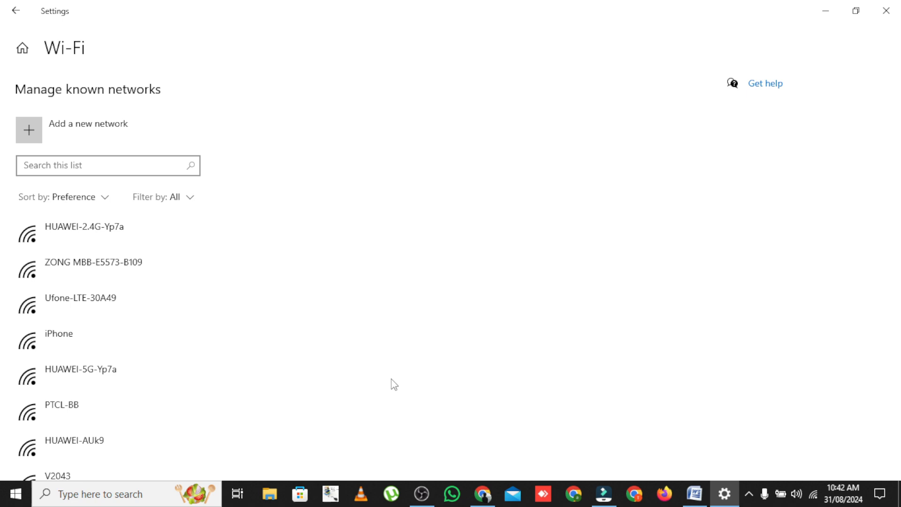
pyautogui.moveTo(285, 290)
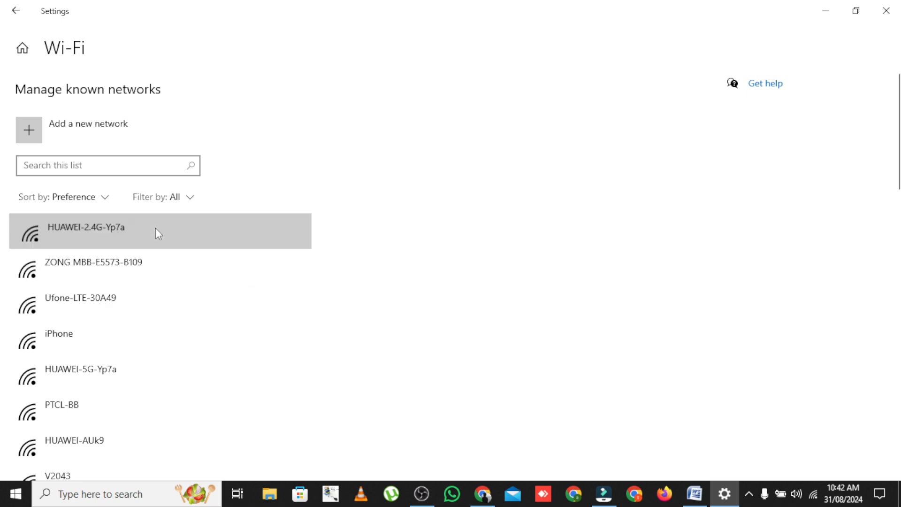
# Expand the HUAWEI-2.4G-Yp7a entry to reveal Properties and Forget
pyautogui.click(86, 228)
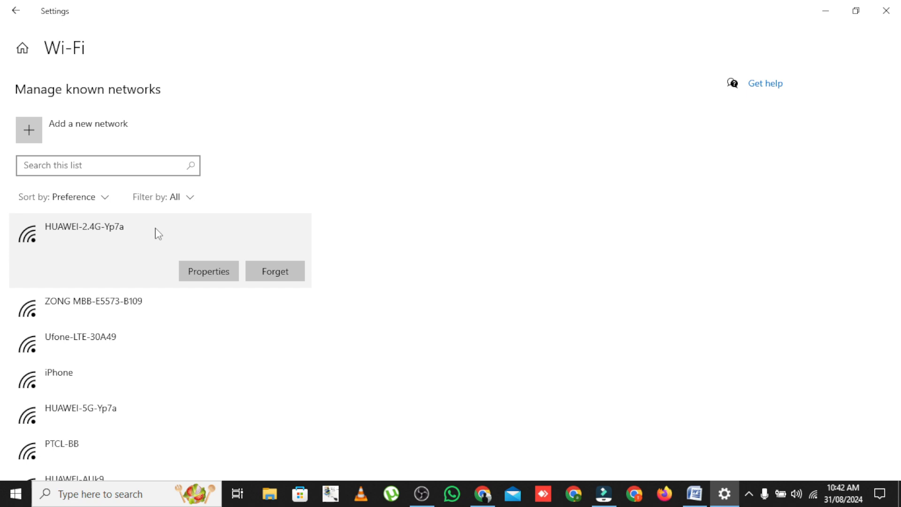
pyautogui.moveTo(156, 260)
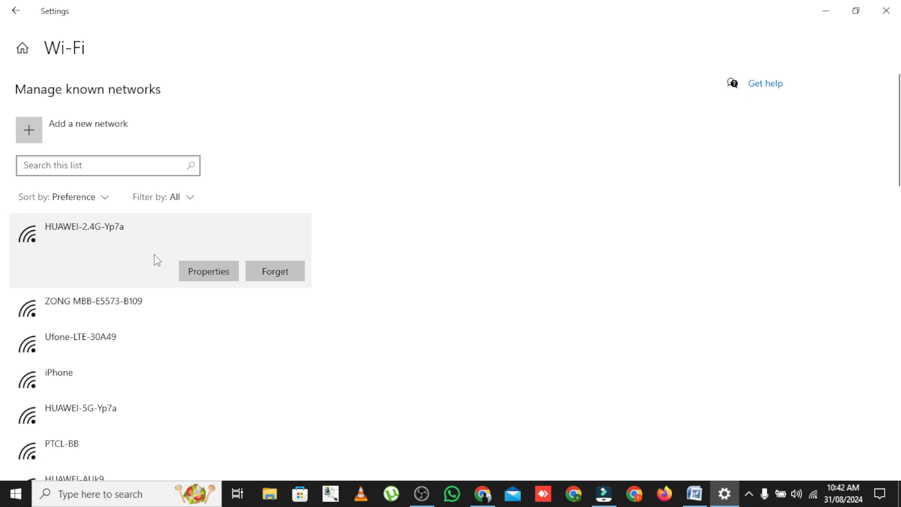